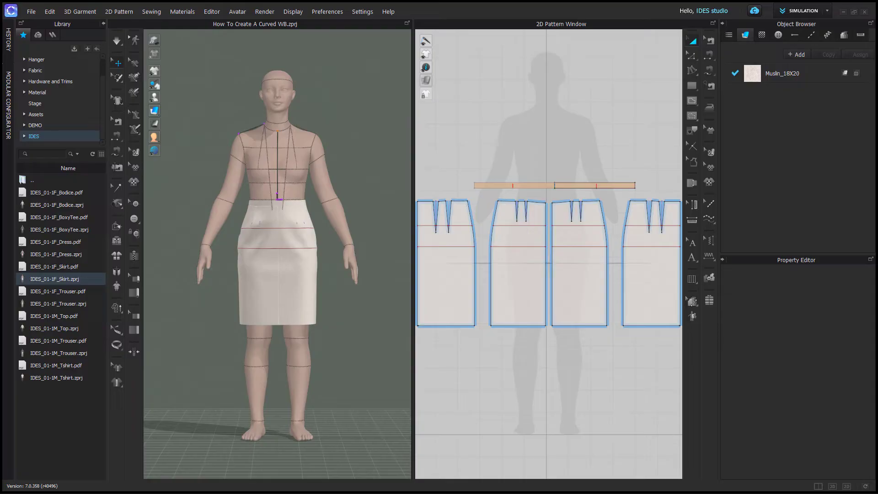
mouse_move(47, 380)
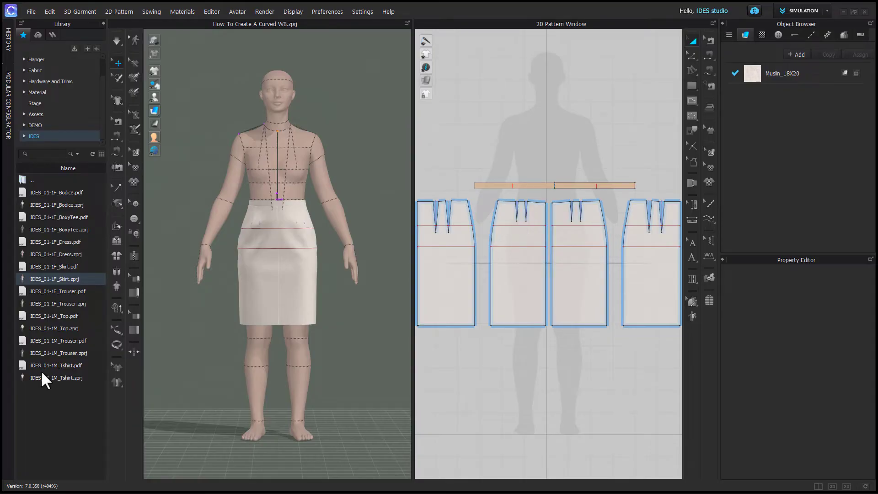
mouse_move(478, 384)
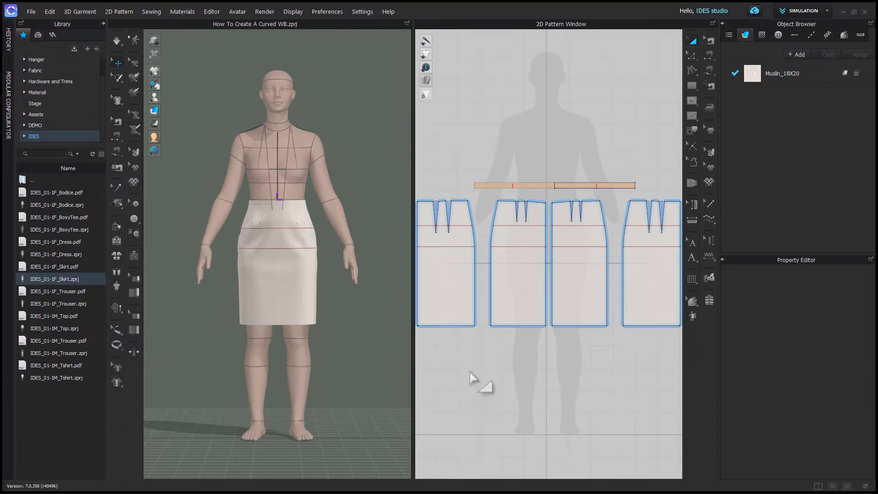
- Set the avatar's Skin Offset to 1 mm in the Property Editor
left_click(554, 185)
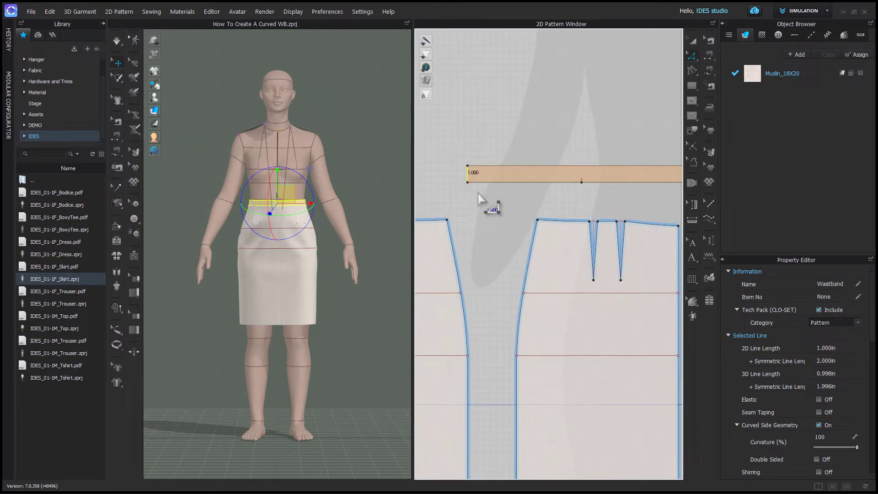
mouse_move(451, 217)
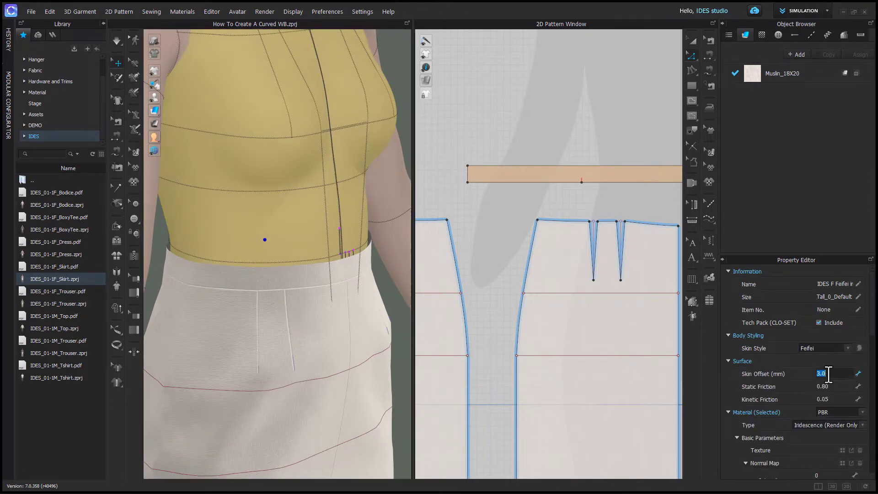
type("1")
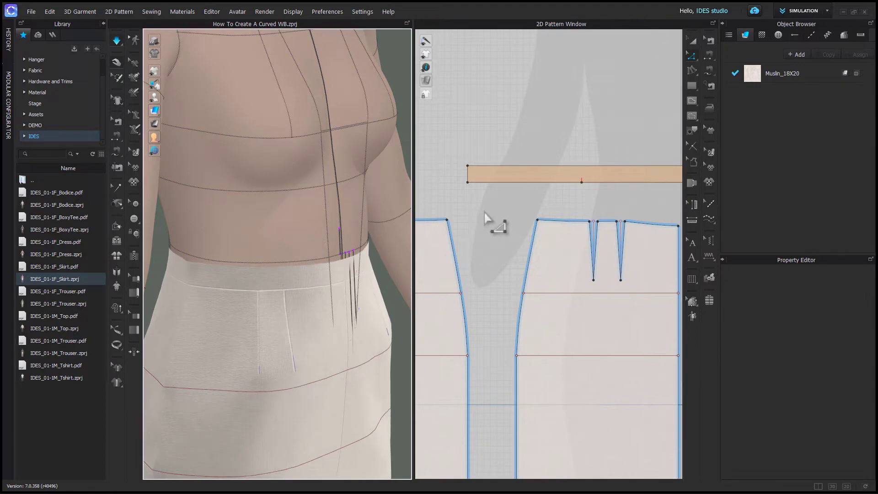
- Deselect and return to the full-body front view with avatar guide lines hidden
left_click(571, 174)
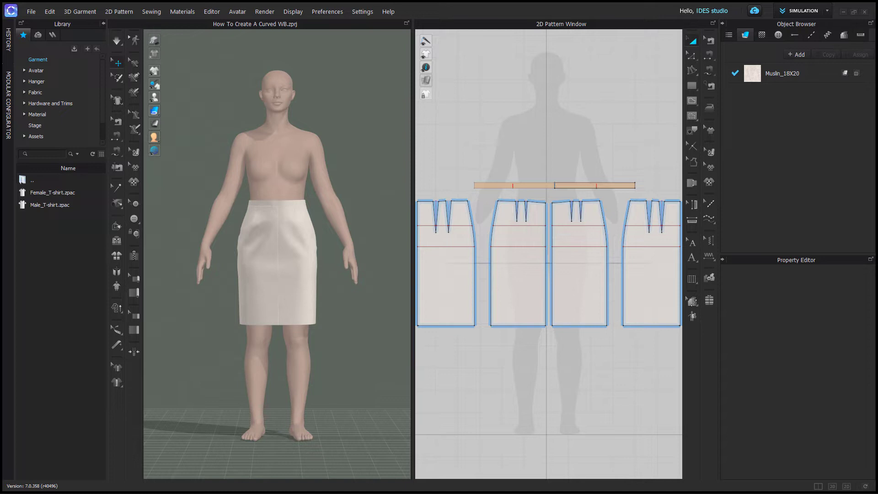
- Split the waistband at the side seams into pieces placed above their skirt panels
key("cmd+z")
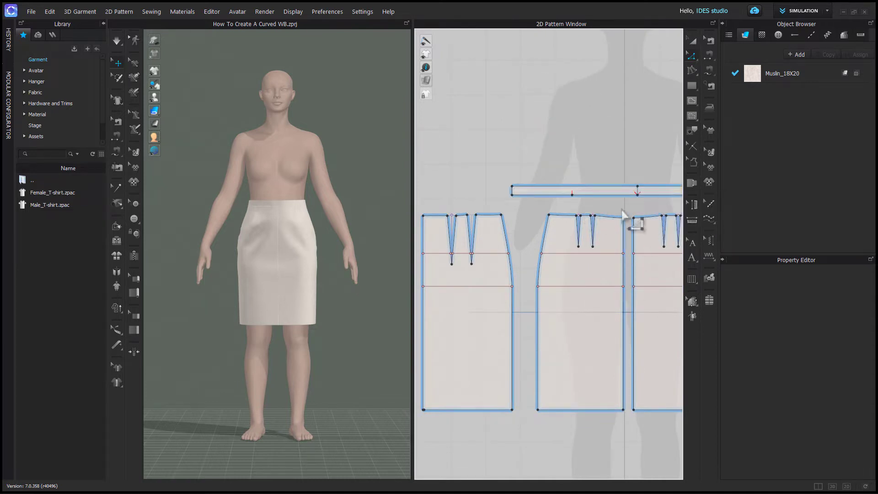
left_click(571, 190)
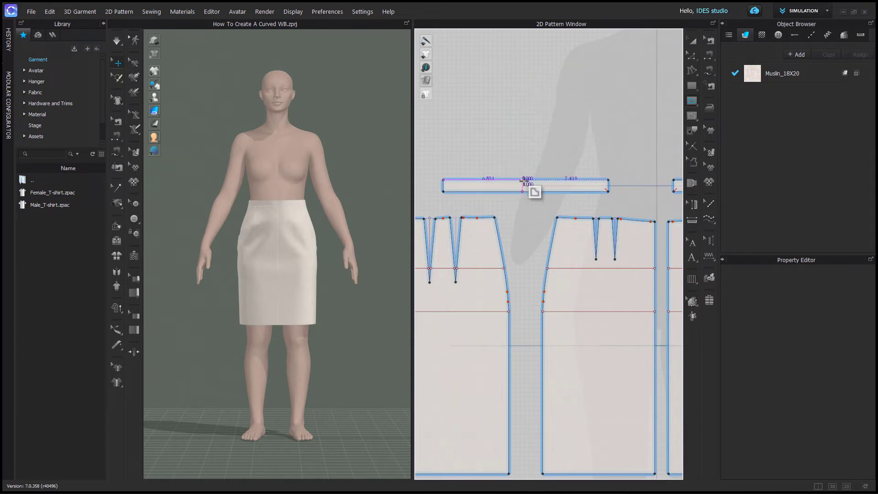
left_click(525, 187)
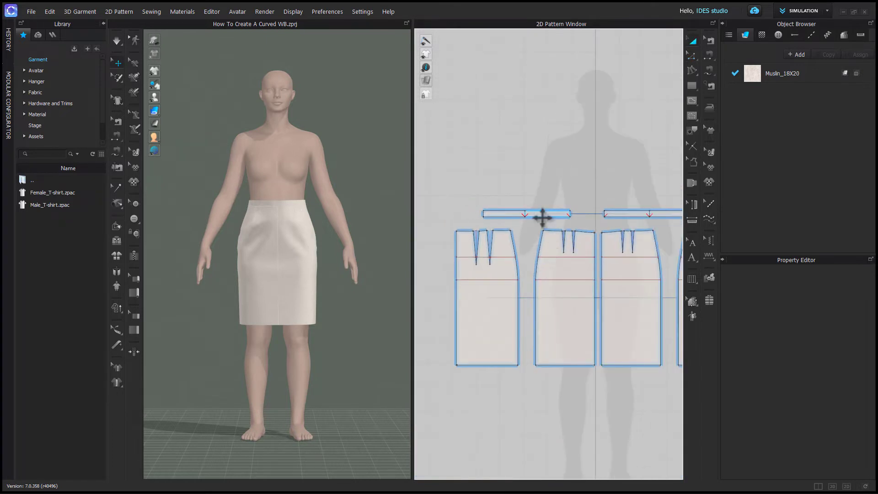
left_click(526, 214)
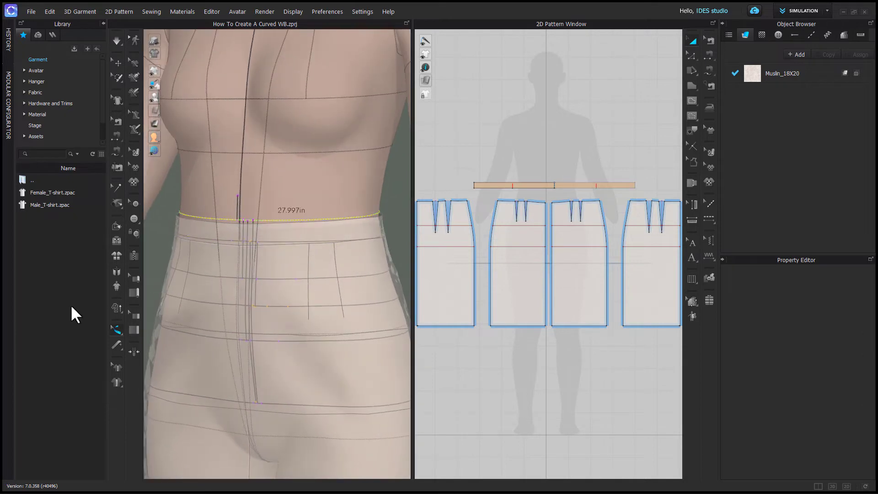
mouse_move(249, 296)
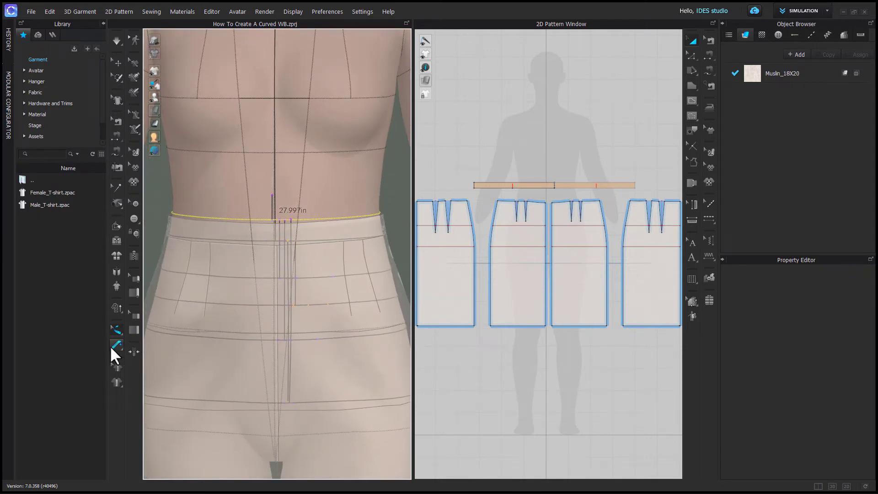
- Measure the avatar's girth just above the skirt edge, reading 28.03 in
left_click(117, 345)
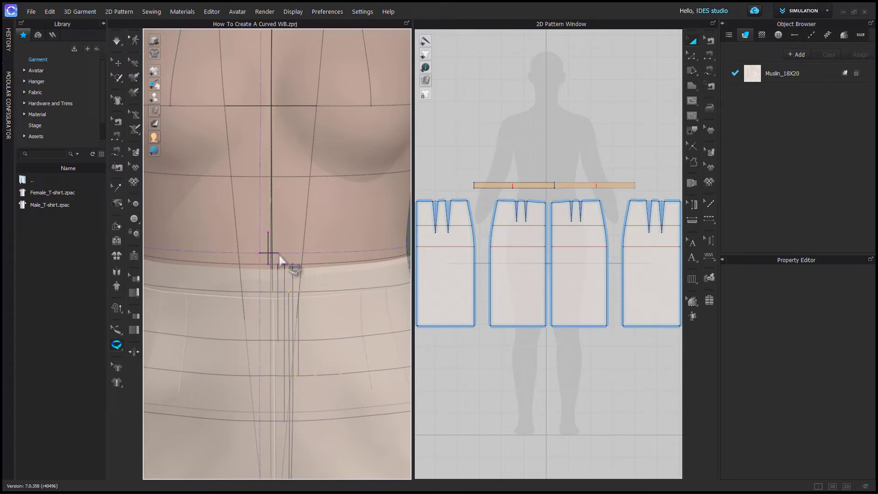
mouse_move(280, 260)
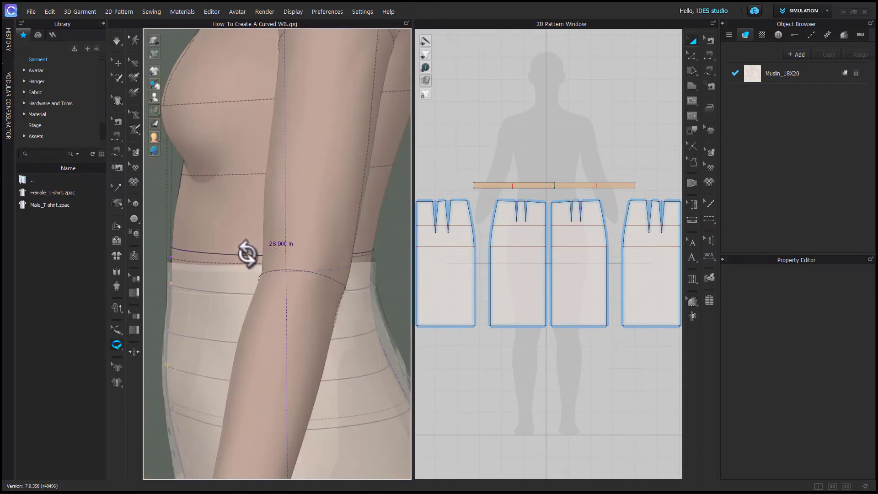
left_click_drag(247, 253, 387, 260)
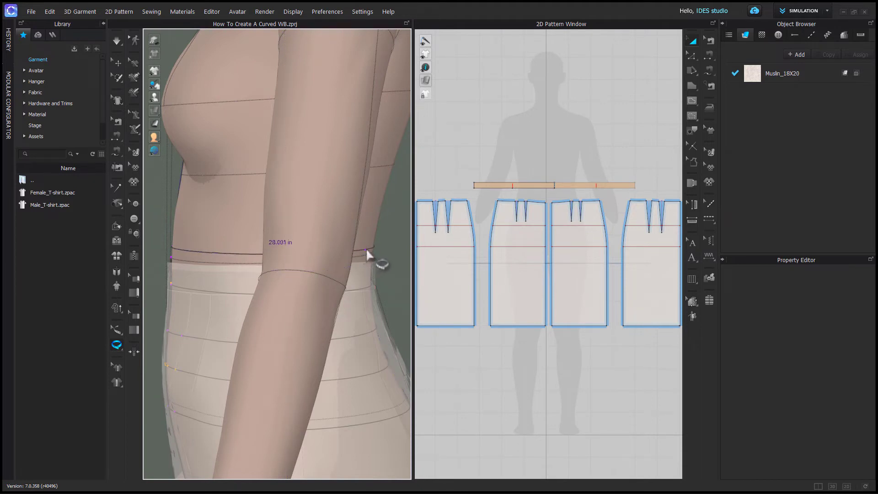
left_click_drag(369, 254, 372, 246)
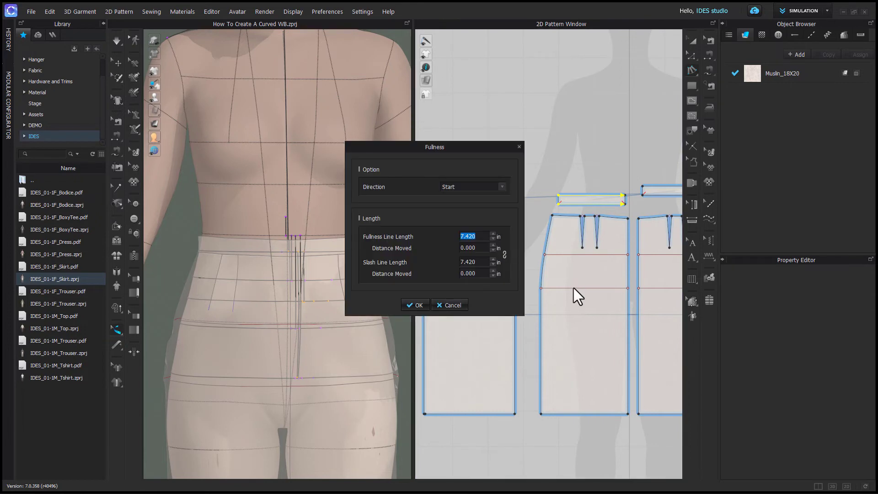
mouse_move(599, 209)
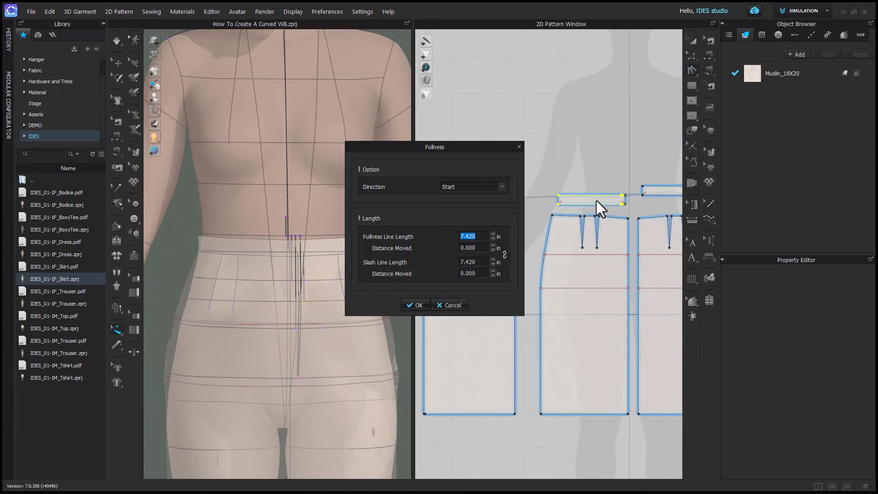
mouse_move(499, 199)
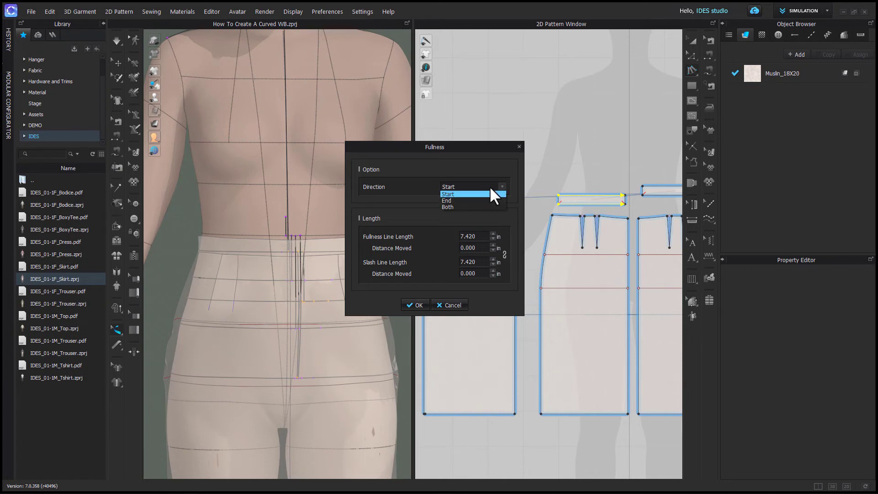
mouse_move(471, 200)
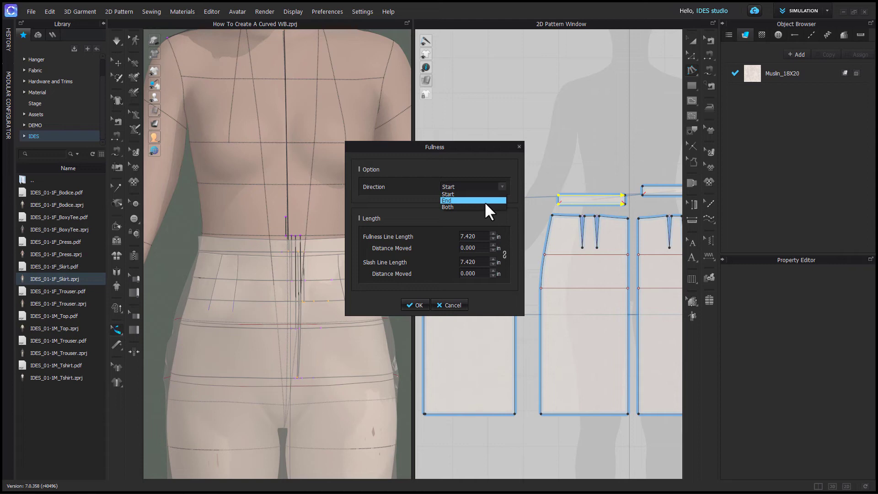
- Apply End-direction fullness of -.125 in to the middle waistband piece
left_click(446, 200)
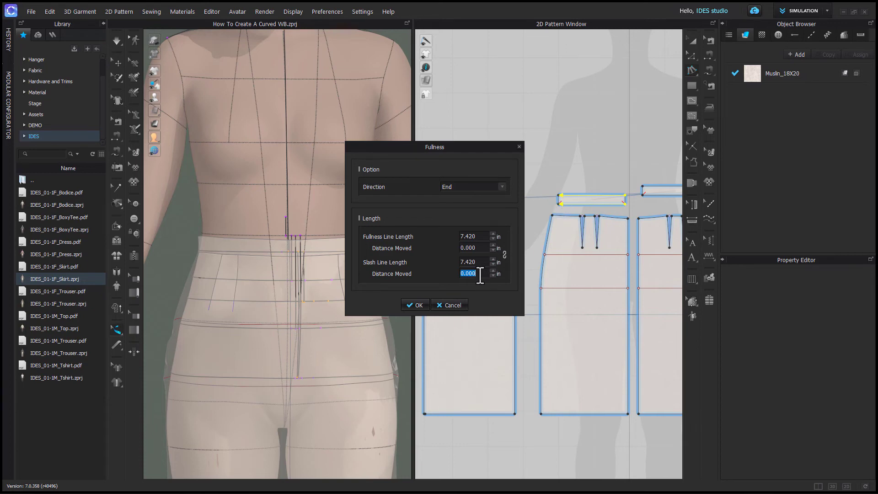
type("-.125")
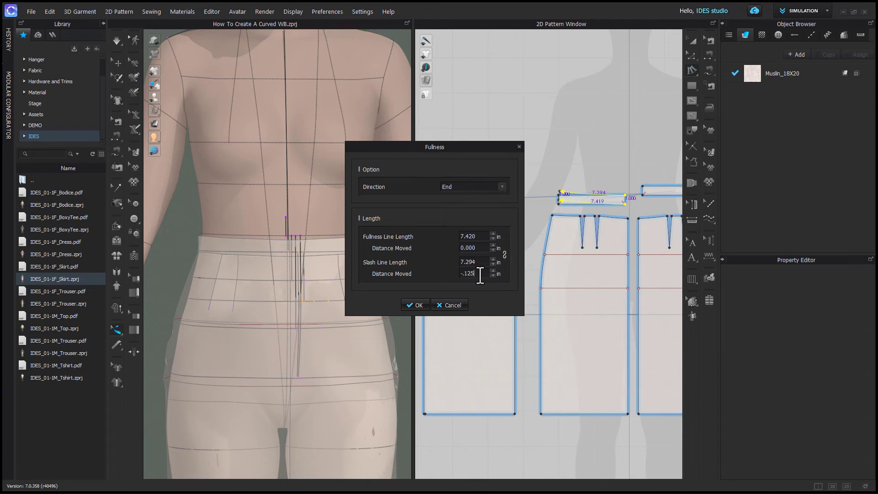
mouse_move(462, 289)
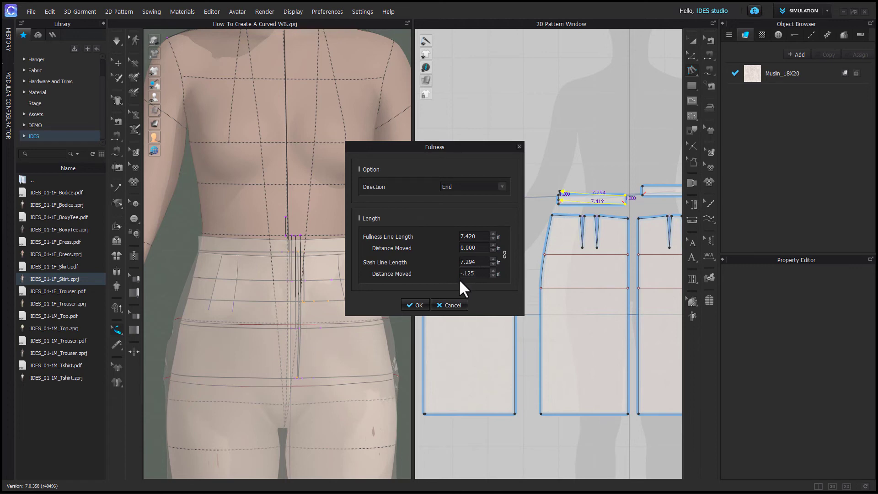
left_click(415, 305)
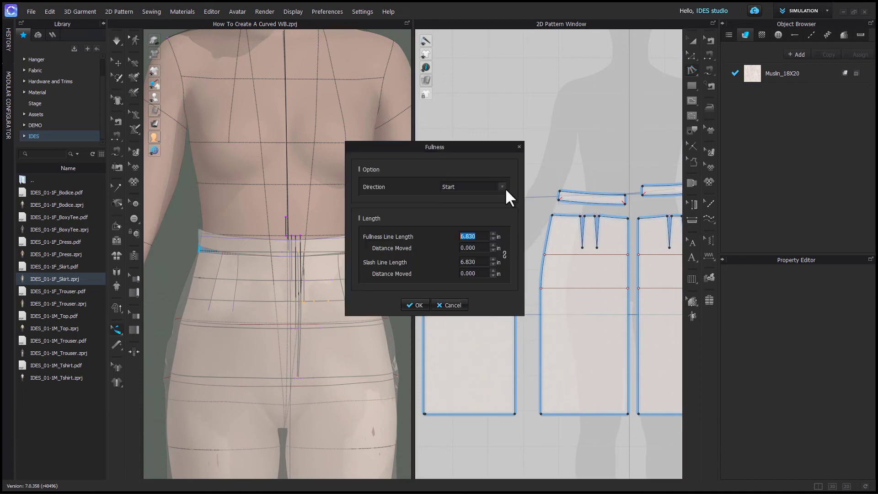
- Apply End-direction fullness of -.125 in to the left waistband piece
left_click_drag(434, 147, 325, 155)
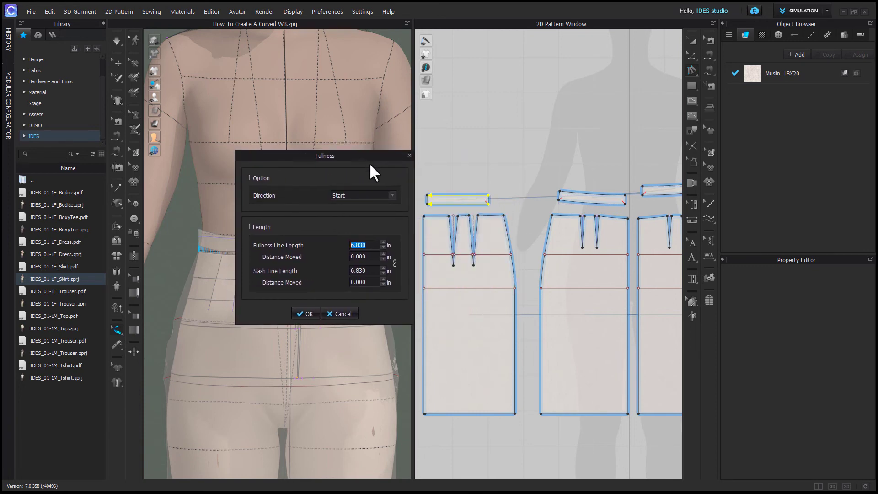
left_click(362, 195)
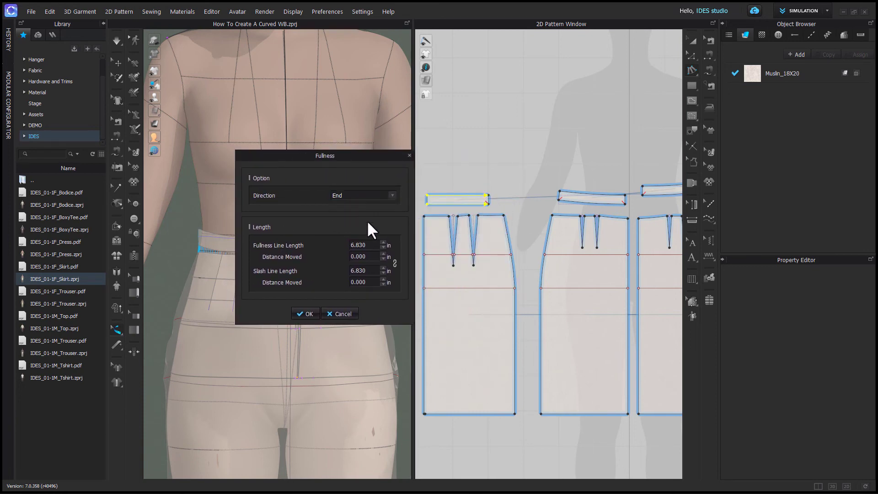
mouse_move(484, 204)
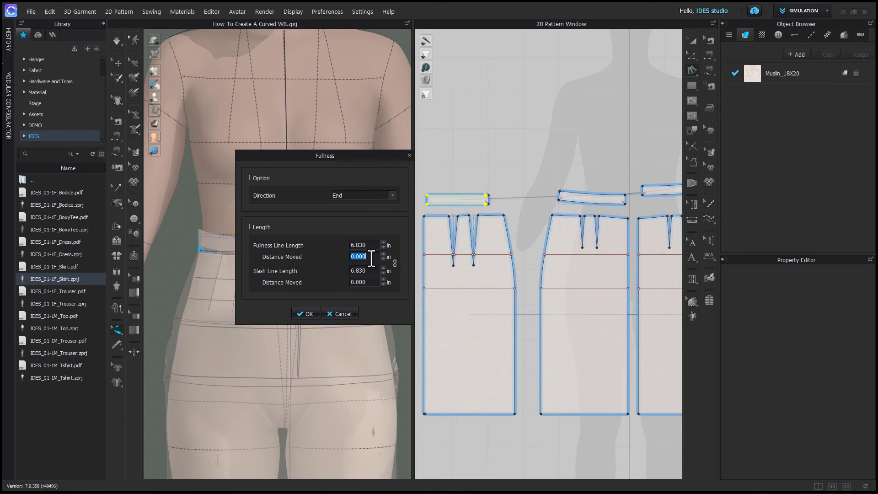
type("-")
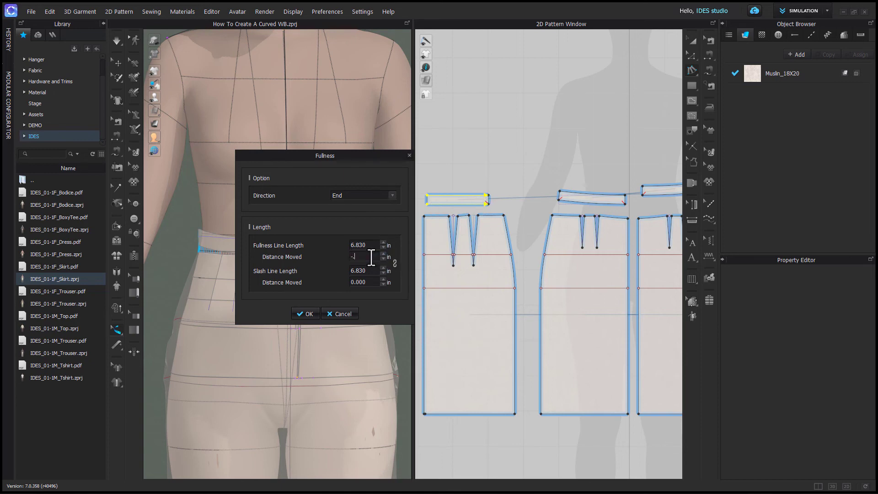
type("-.125")
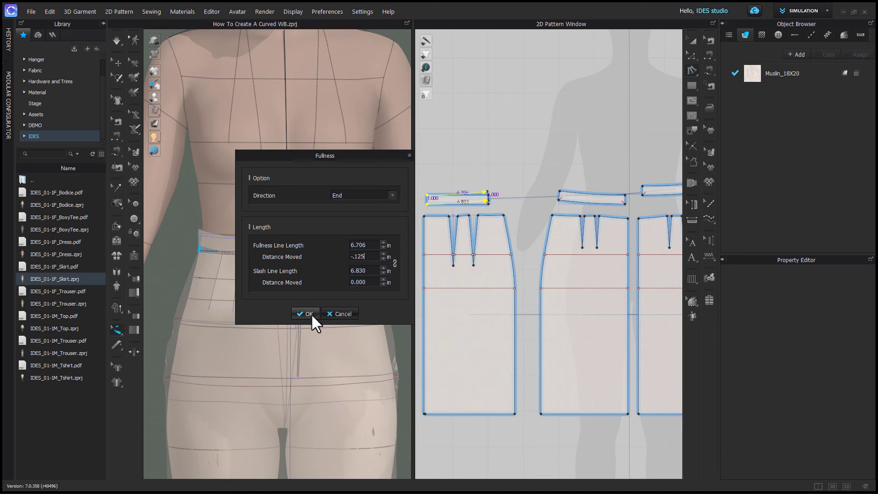
left_click(305, 314)
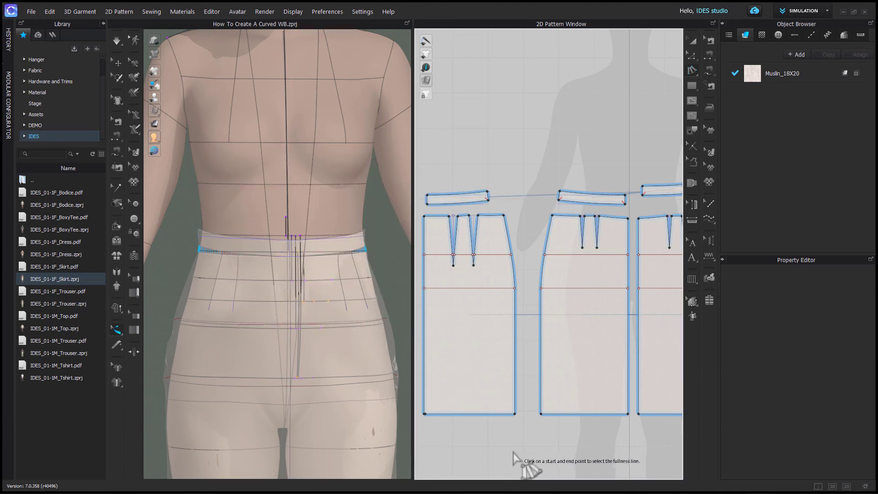
mouse_move(521, 437)
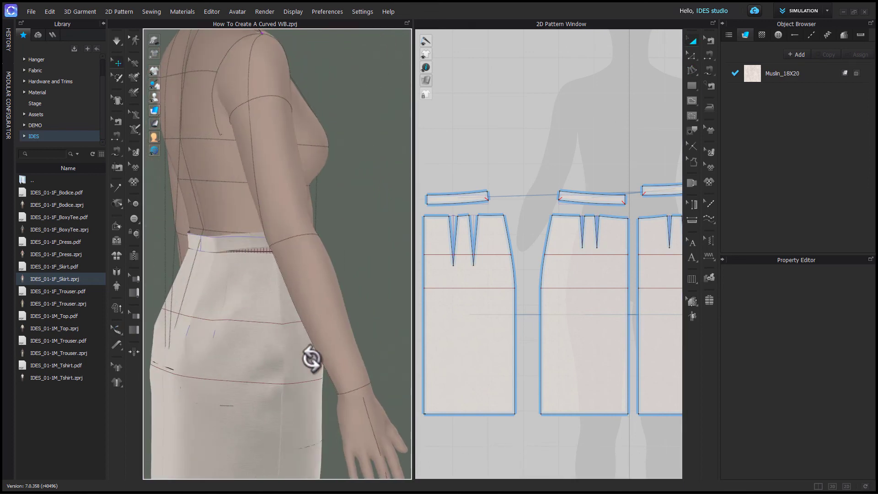
- Orbit the avatar back to the front to inspect the fitted curved waistband
left_click_drag(311, 359, 286, 375)
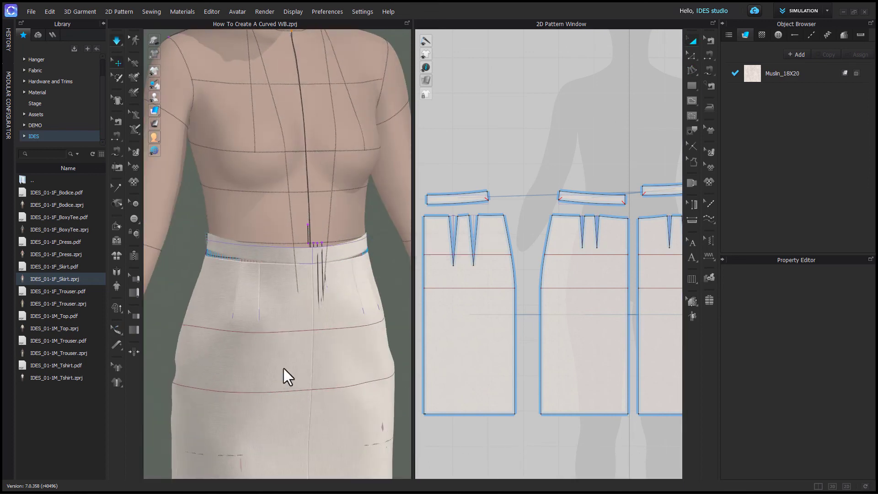